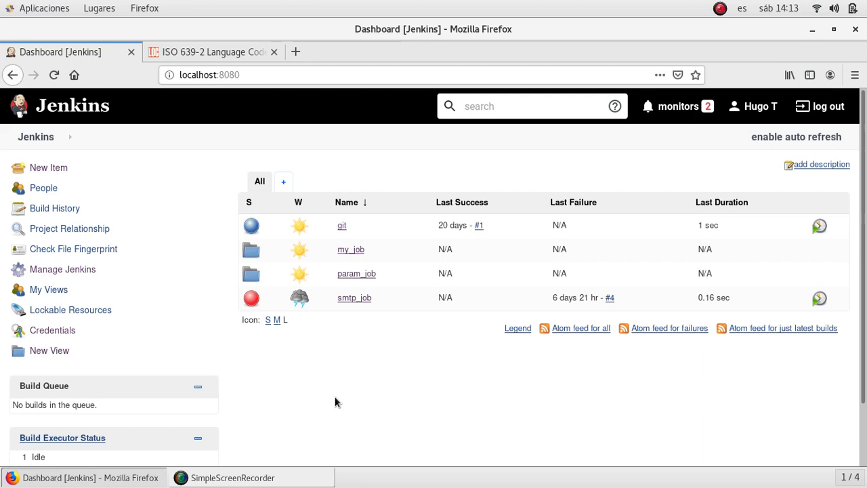
mouse_move(84, 283)
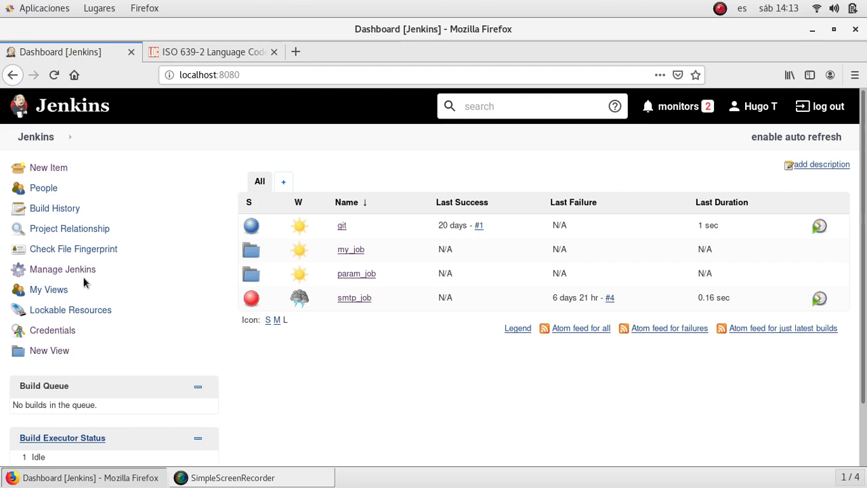
mouse_move(62, 269)
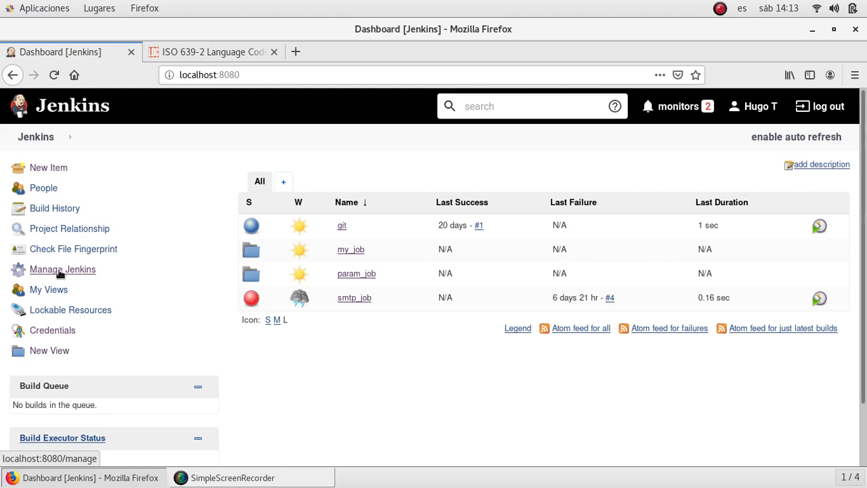
Step: Open the Plugin Manager's Available plugins list from Manage Jenkins
click(62, 269)
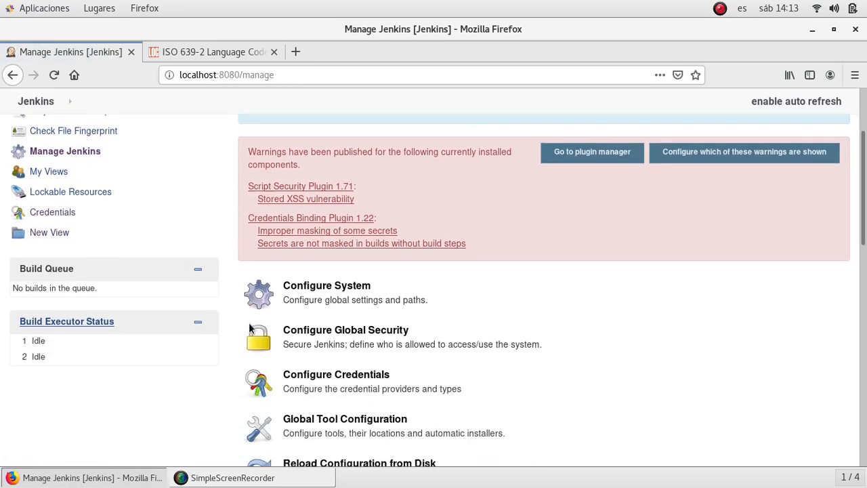
scroll(down, 3)
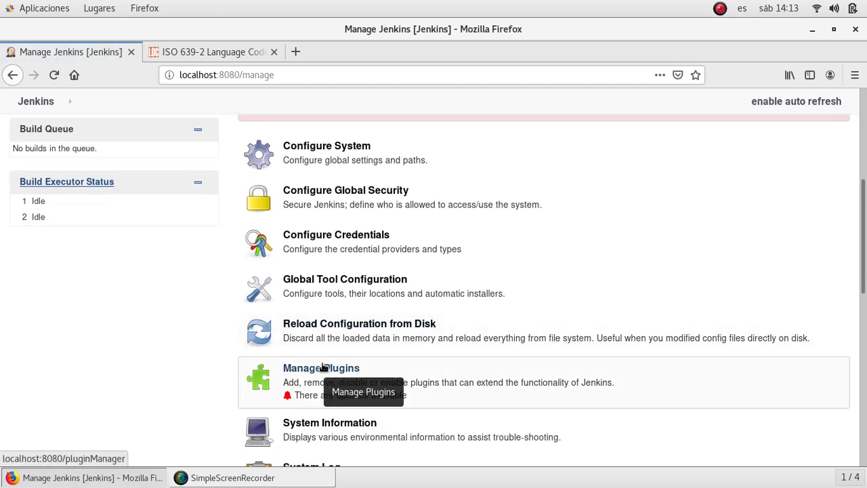
click(322, 368)
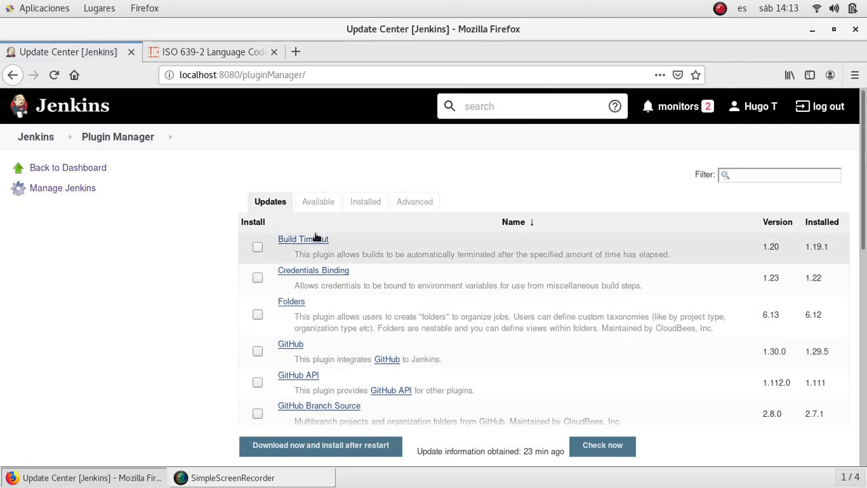
click(318, 201)
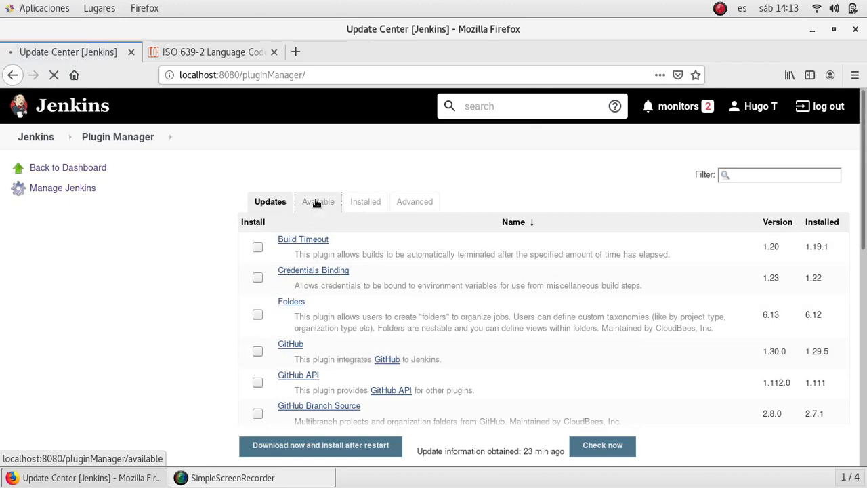
Step: Filter the available plugins by 'locale' so only the Locale plugin remains
click(318, 201)
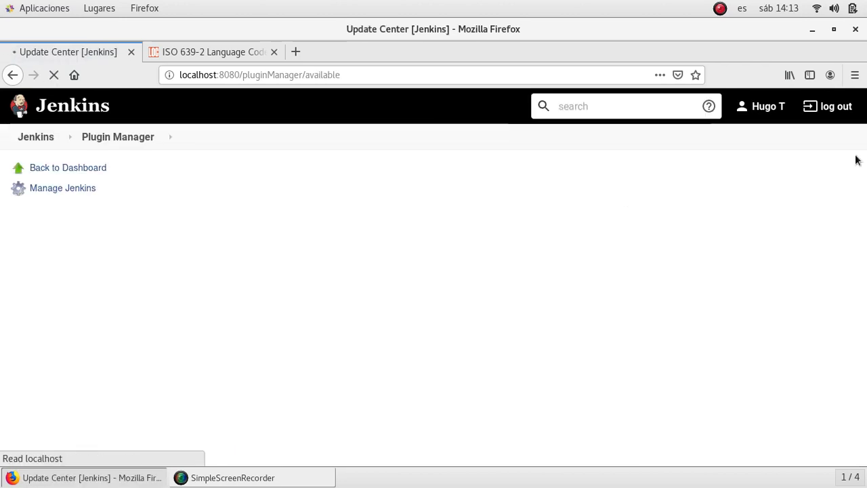
text(local)
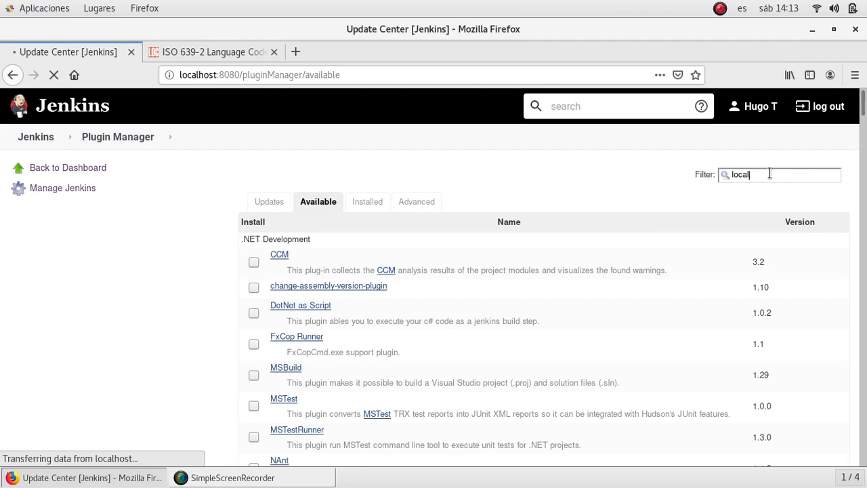
text(e)
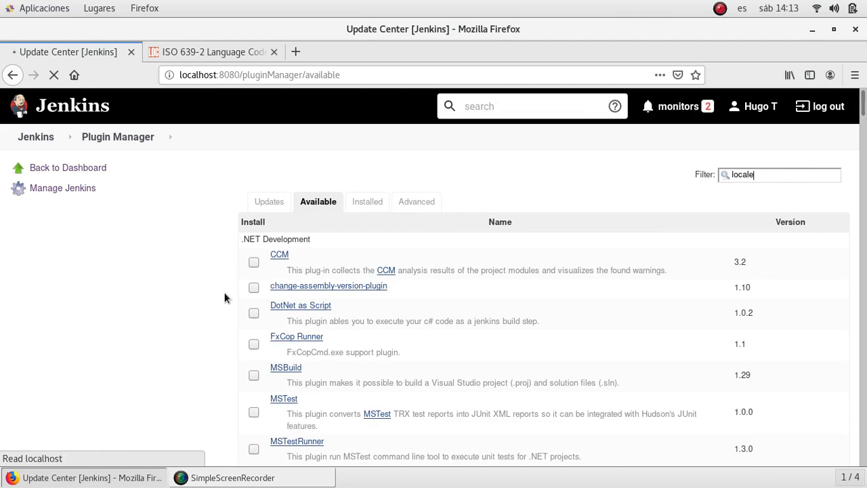
scroll(down, 3)
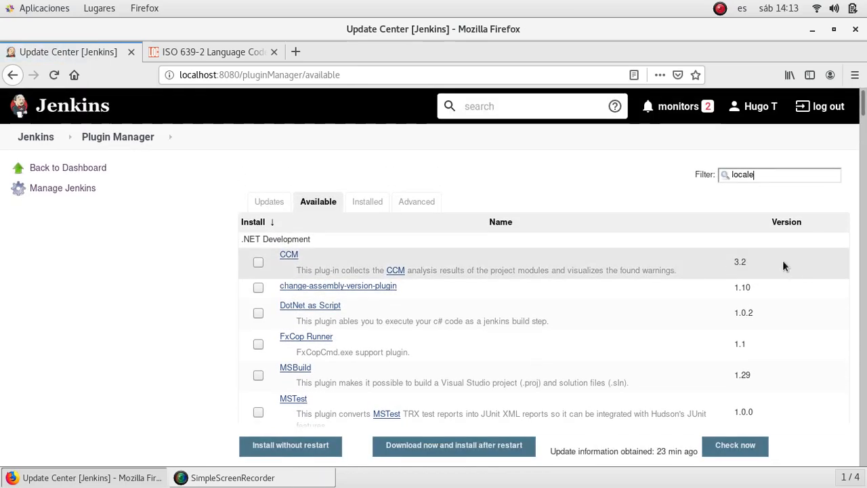
key(BackSpace)
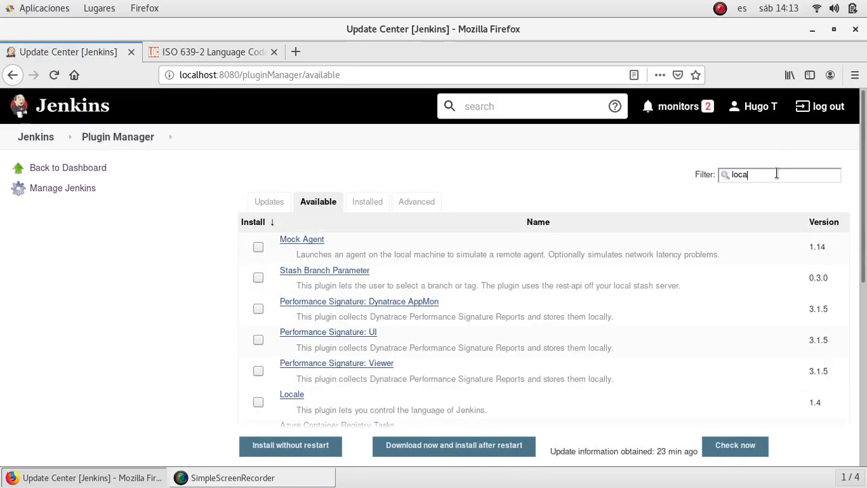
text(le)
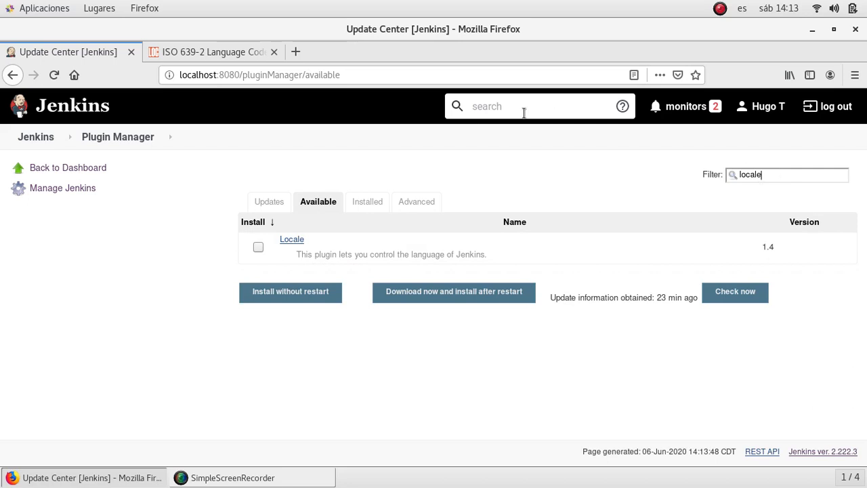
Step: Mark Locale for download and install after restart, restarting Jenkins when installation completes
click(259, 247)
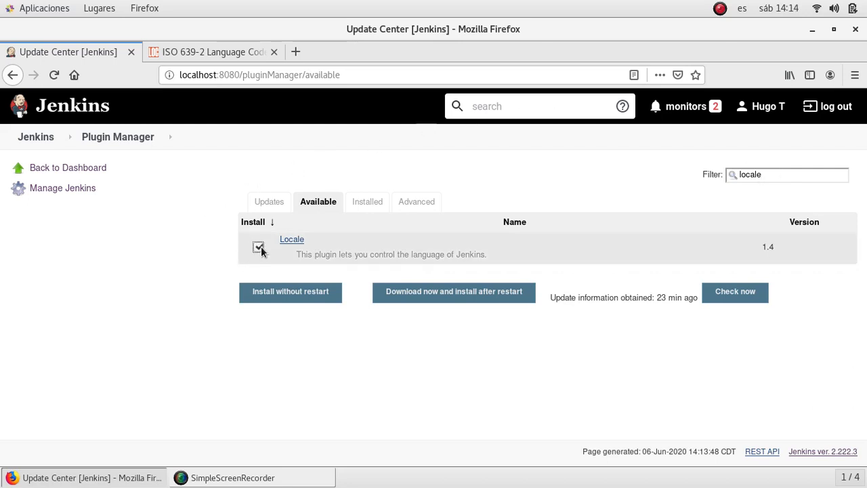
click(258, 246)
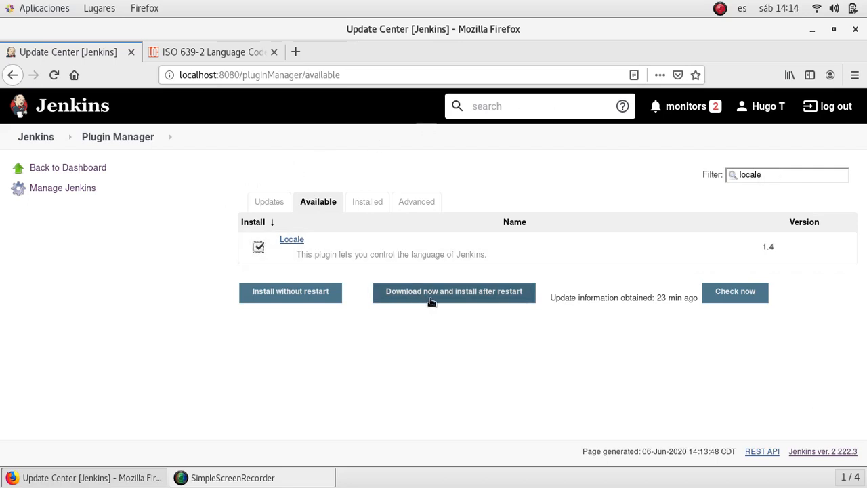
click(453, 291)
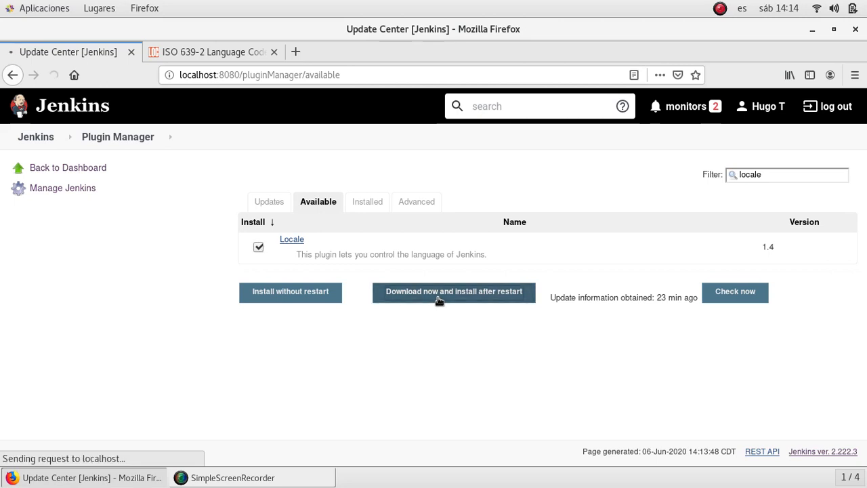
click(454, 292)
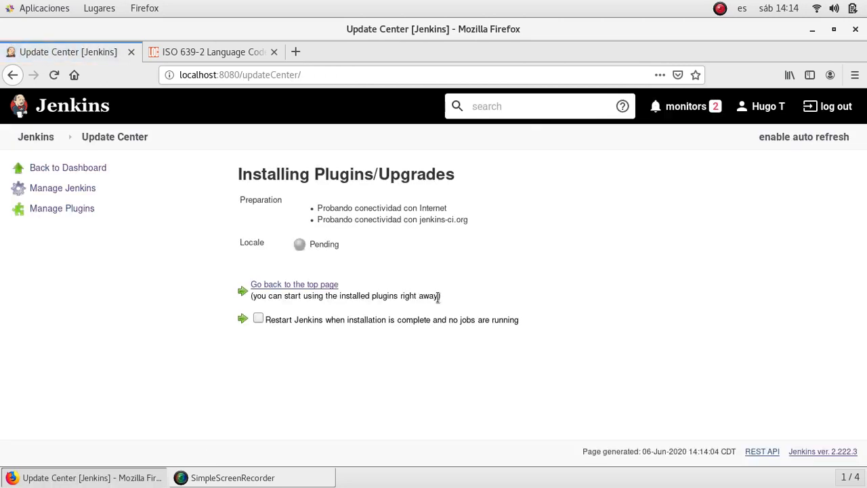
mouse_move(180, 269)
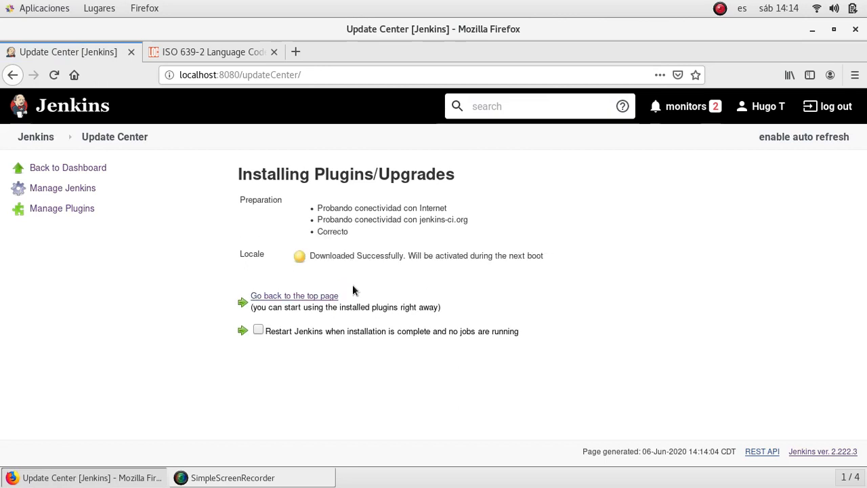
mouse_move(503, 261)
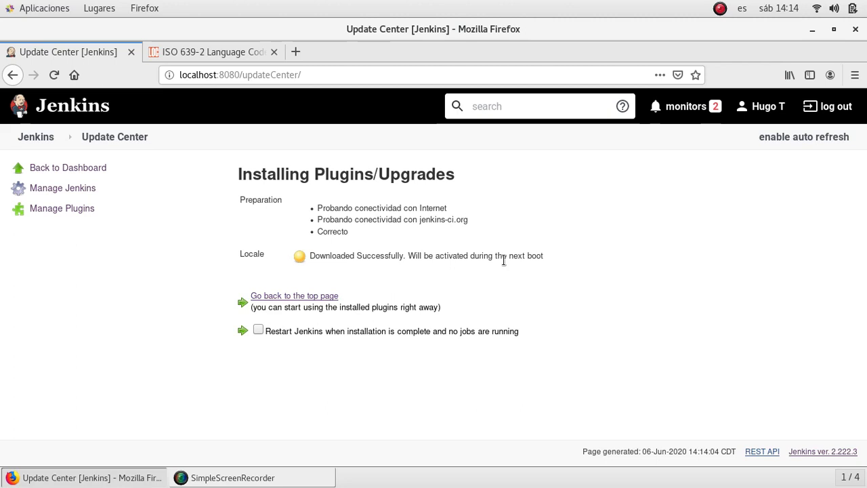
mouse_move(261, 363)
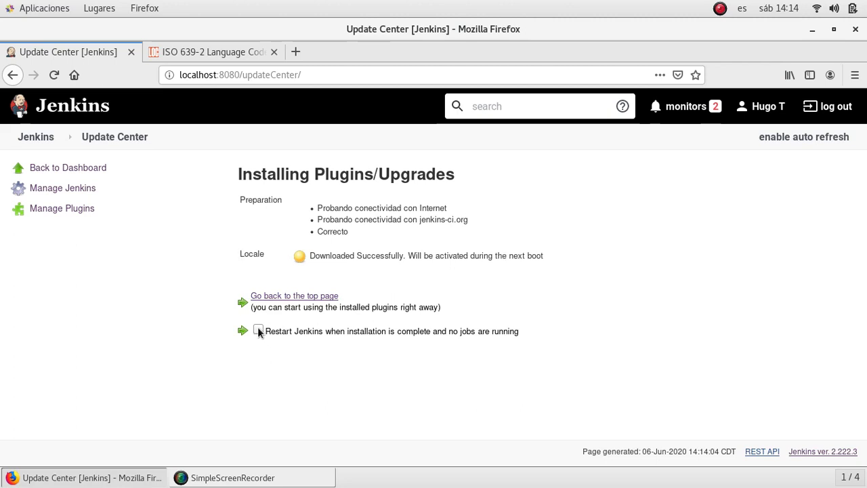
click(258, 331)
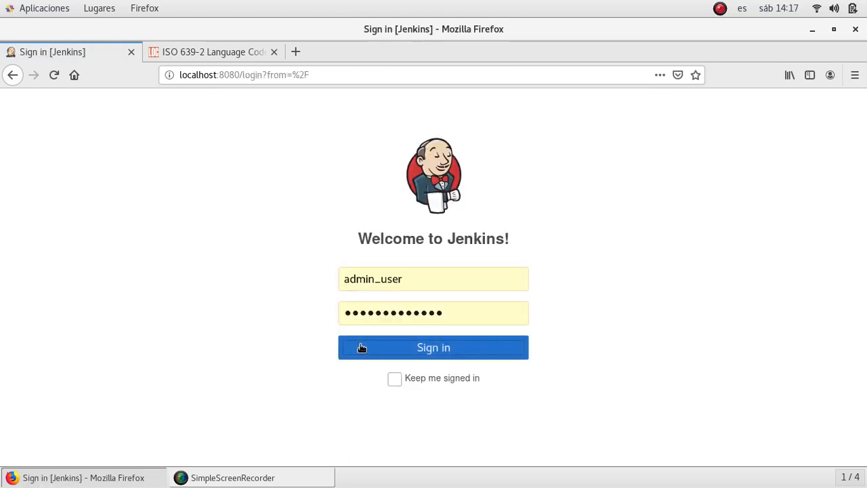
click(433, 347)
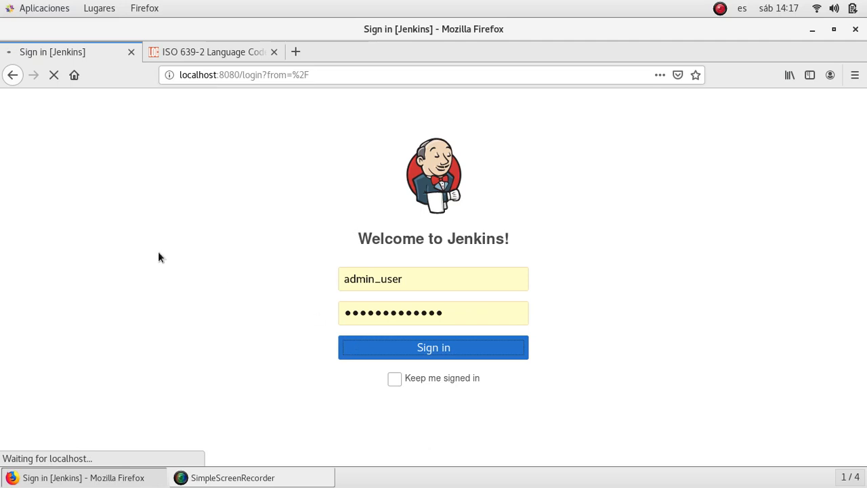
click(433, 346)
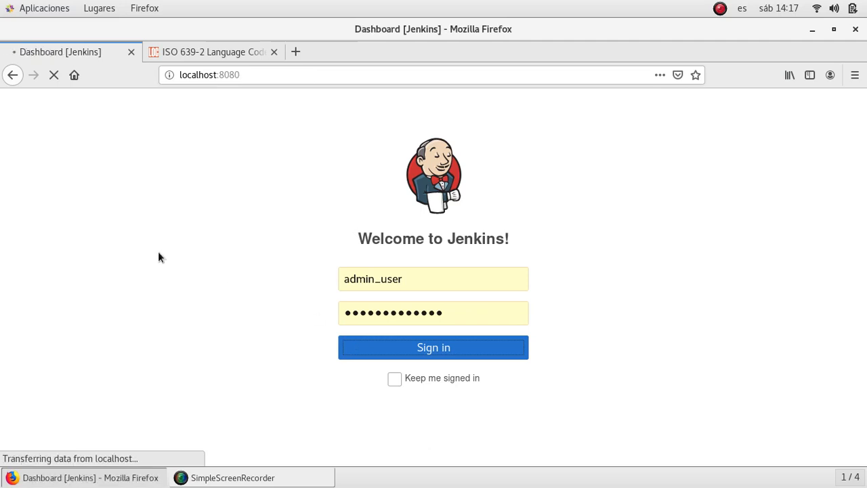
click(433, 347)
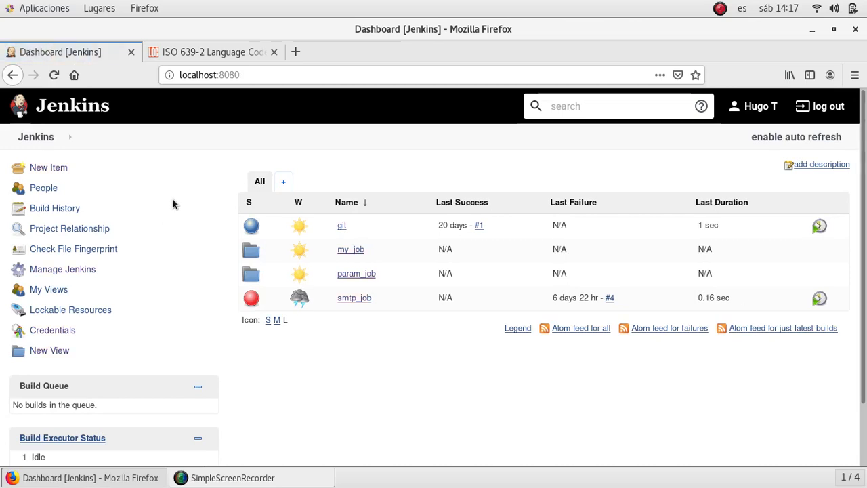
mouse_move(165, 276)
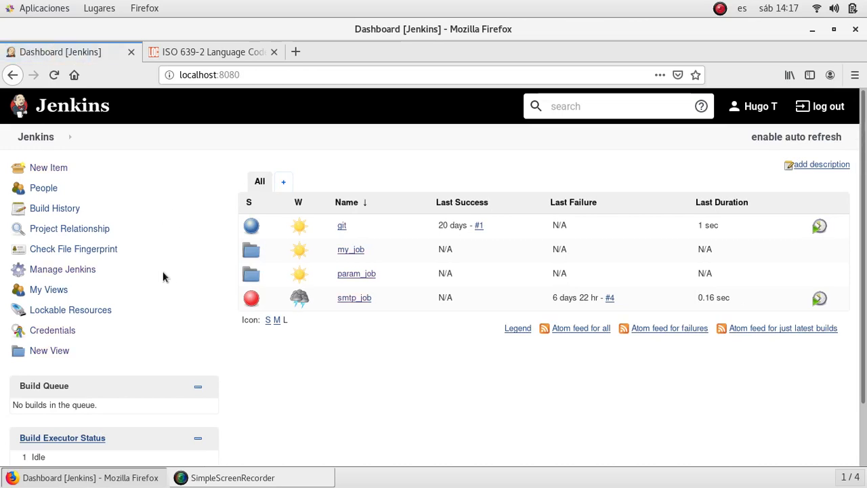
mouse_move(63, 269)
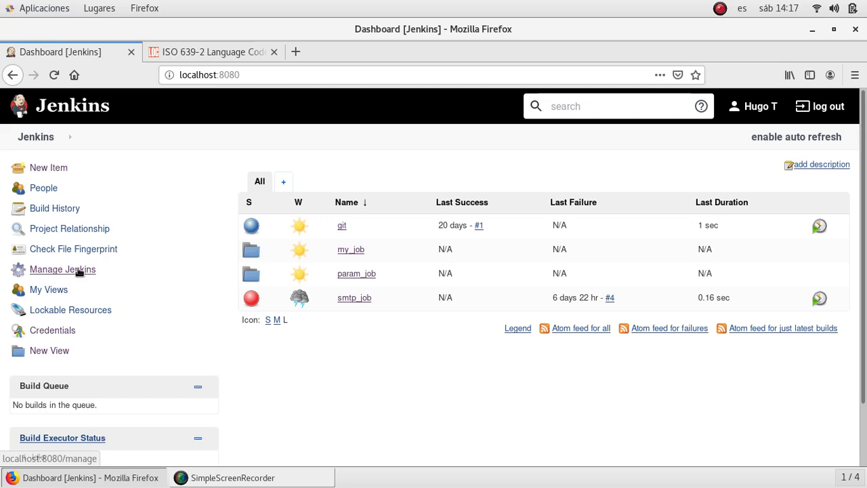
Step: Go through Manage Jenkins to the Configure System page
click(62, 270)
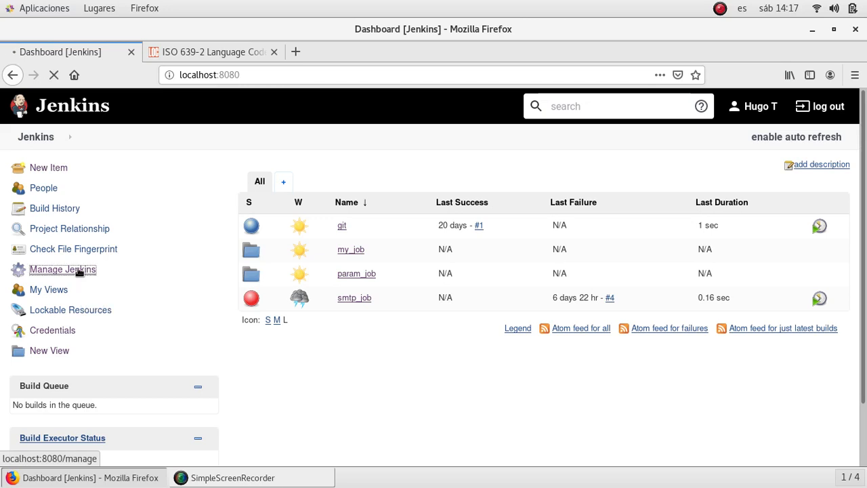
click(62, 269)
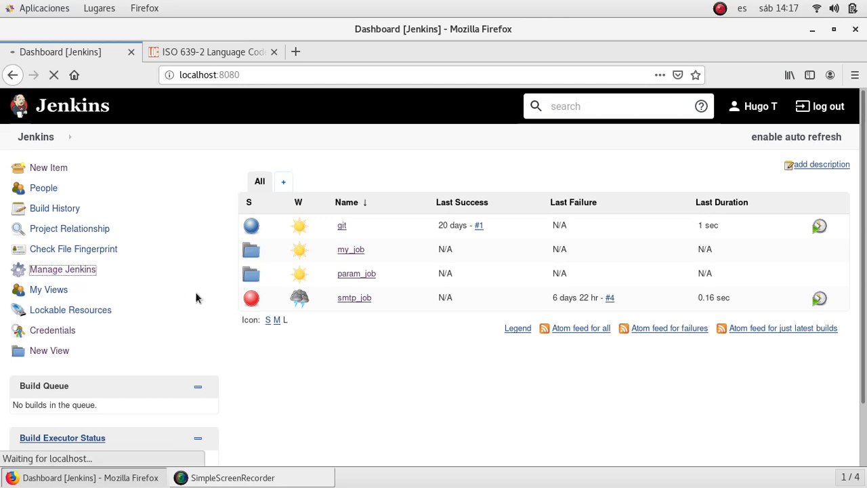
mouse_move(353, 424)
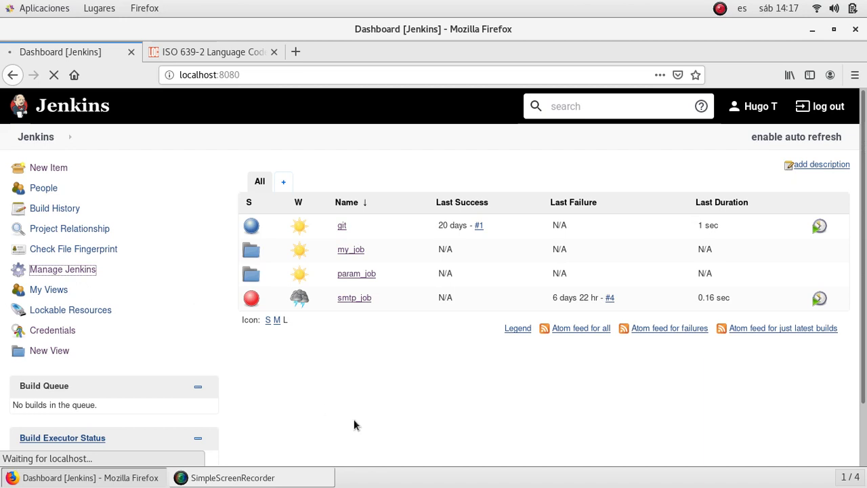
mouse_move(256, 376)
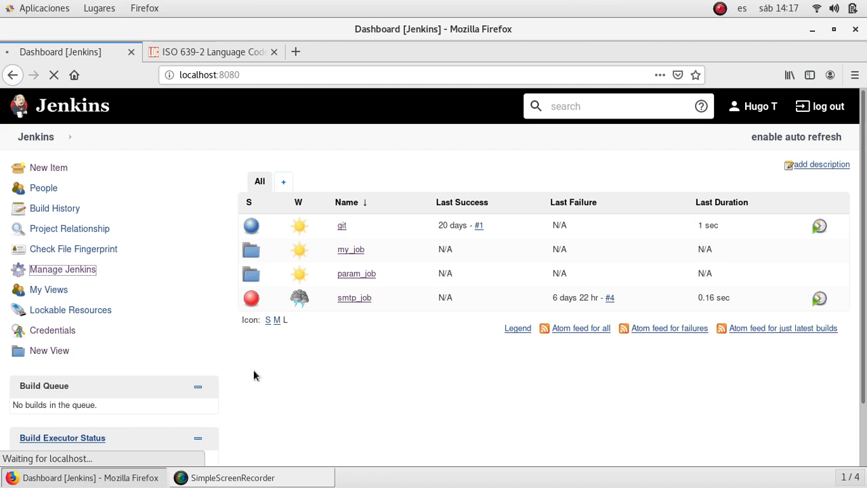
mouse_move(294, 376)
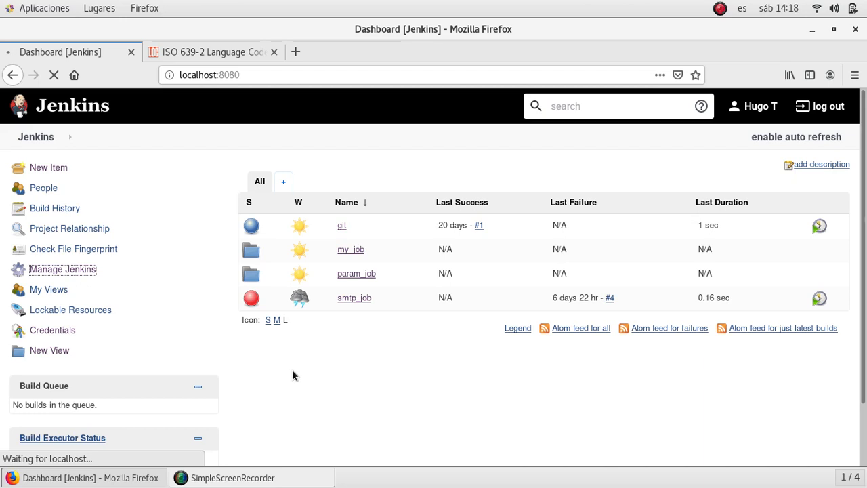
click(63, 269)
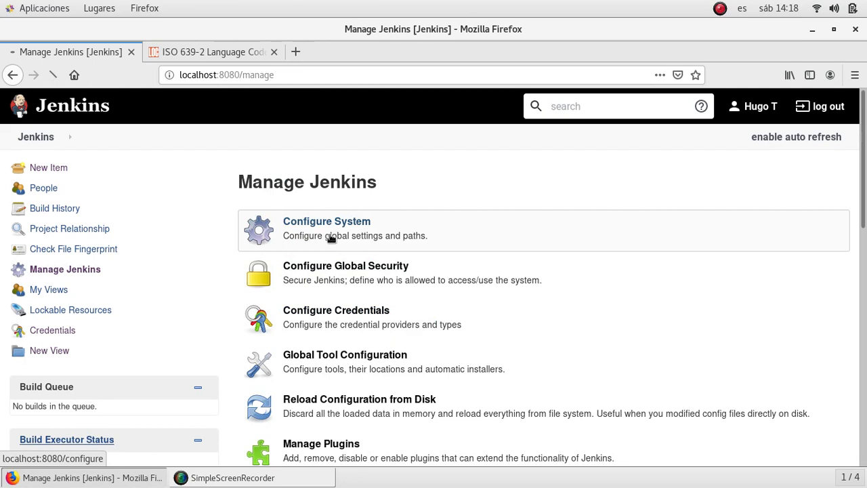
click(326, 221)
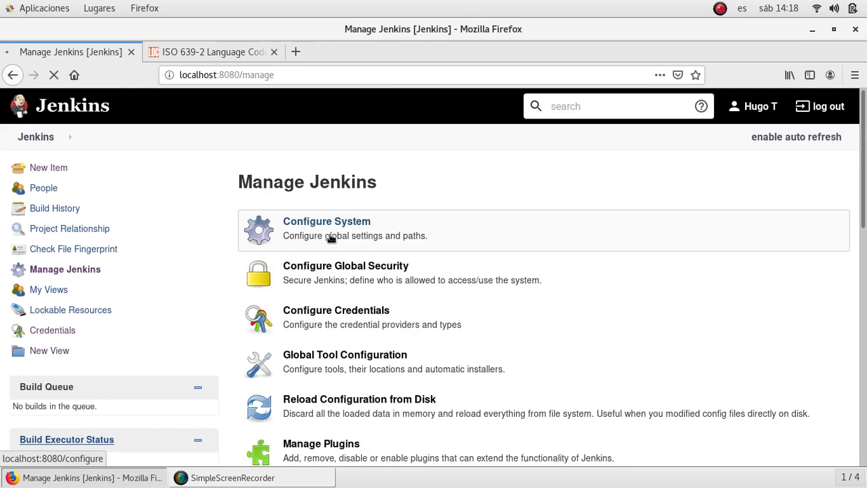
click(327, 221)
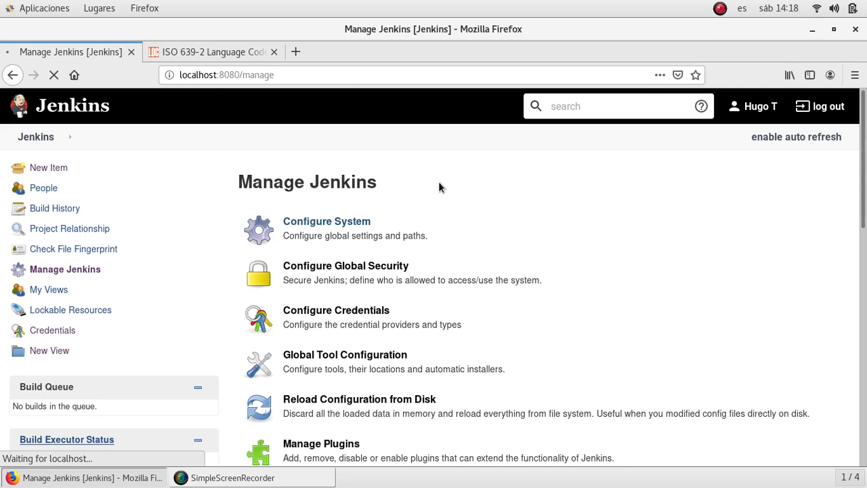
click(326, 221)
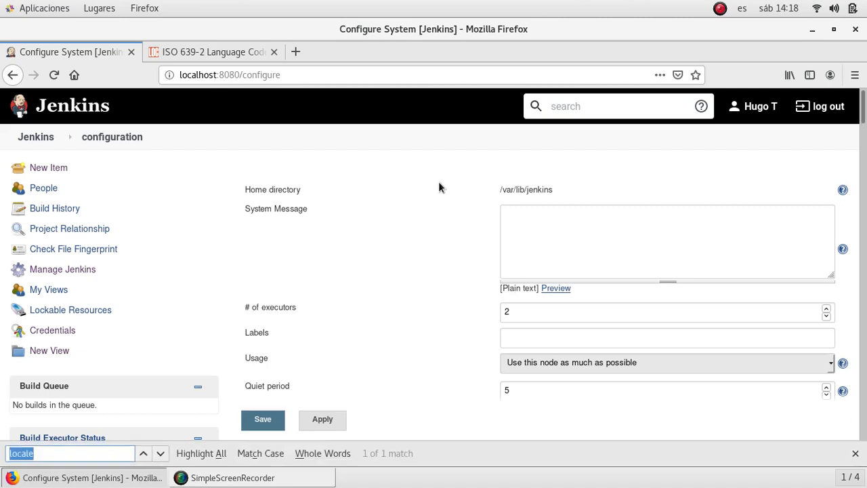
Step: Scroll to the Locale section and focus the empty Default Language field
scroll(down, 3)
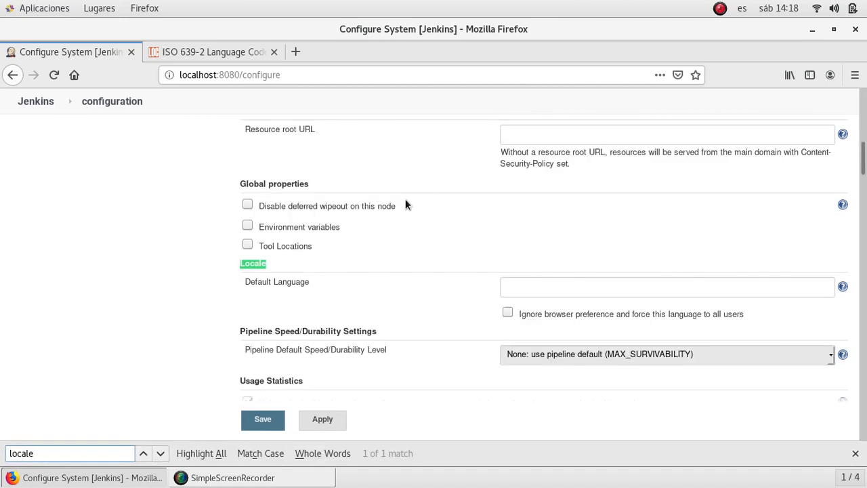
mouse_move(196, 281)
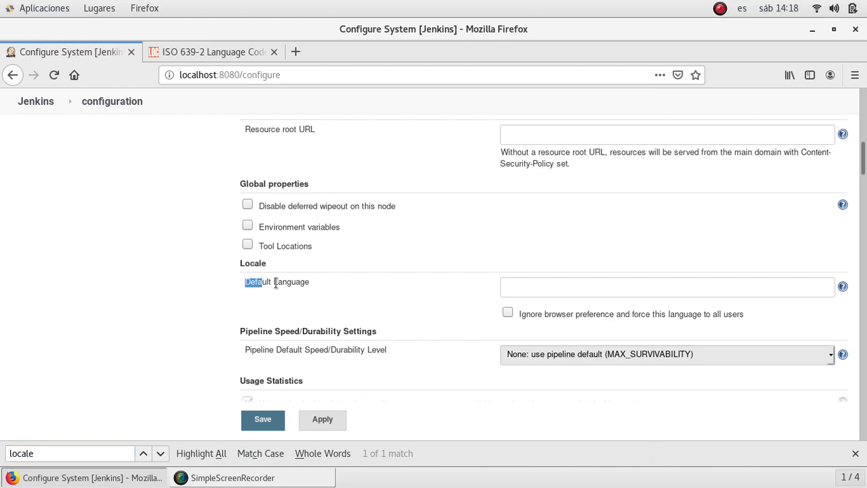
double_click(276, 281)
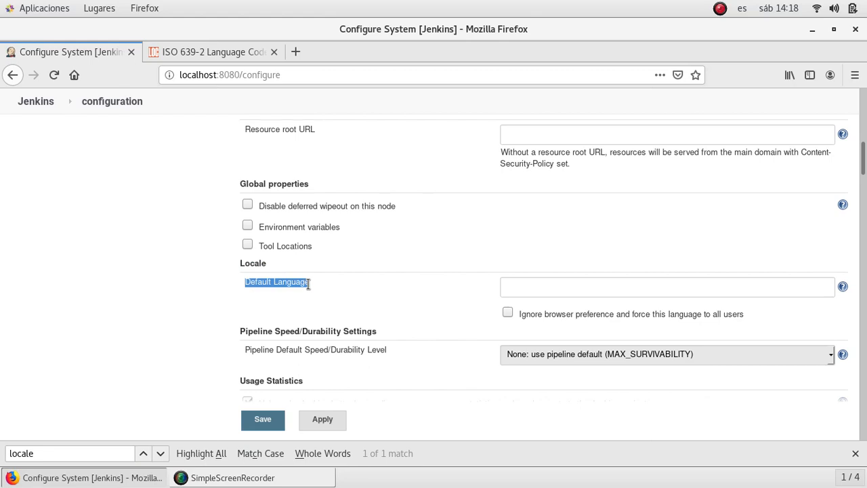
mouse_move(309, 297)
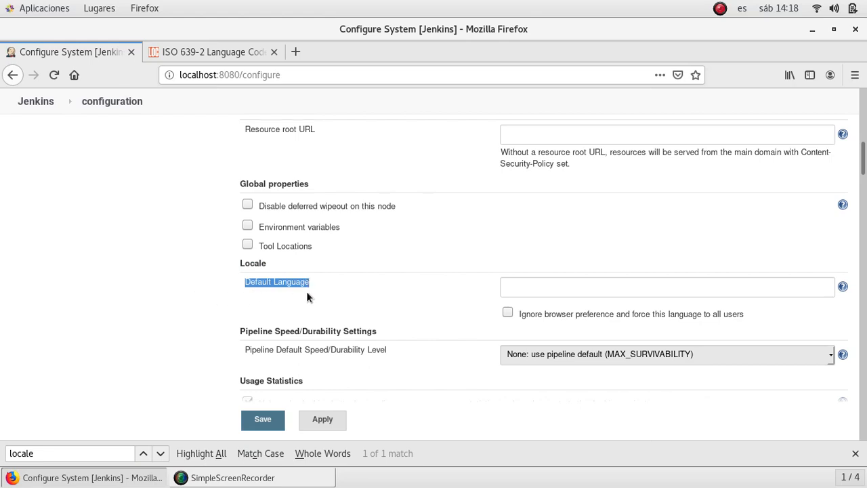
click(549, 287)
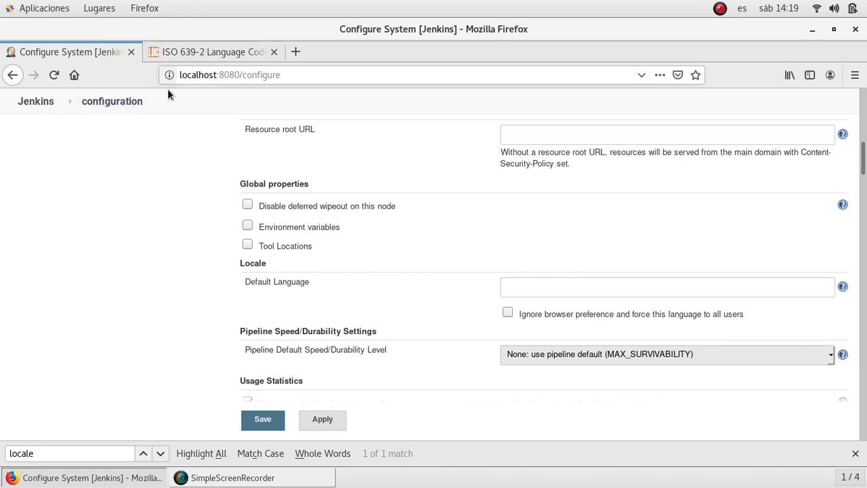
click(668, 287)
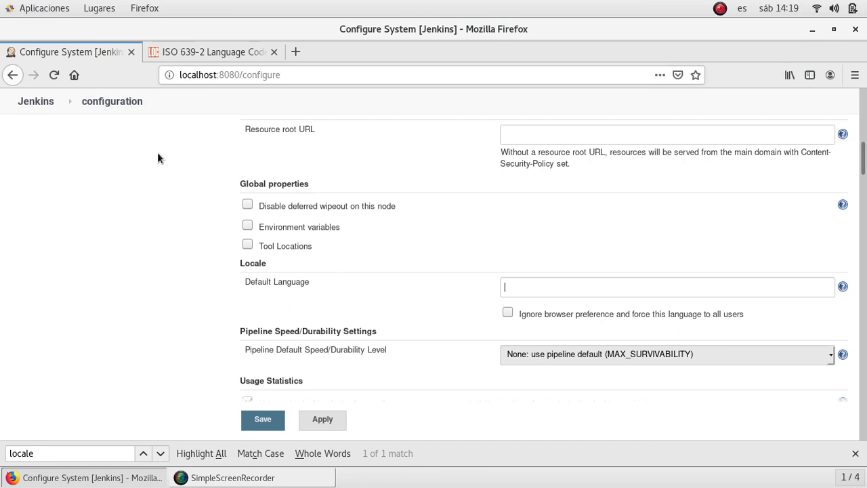
mouse_move(197, 32)
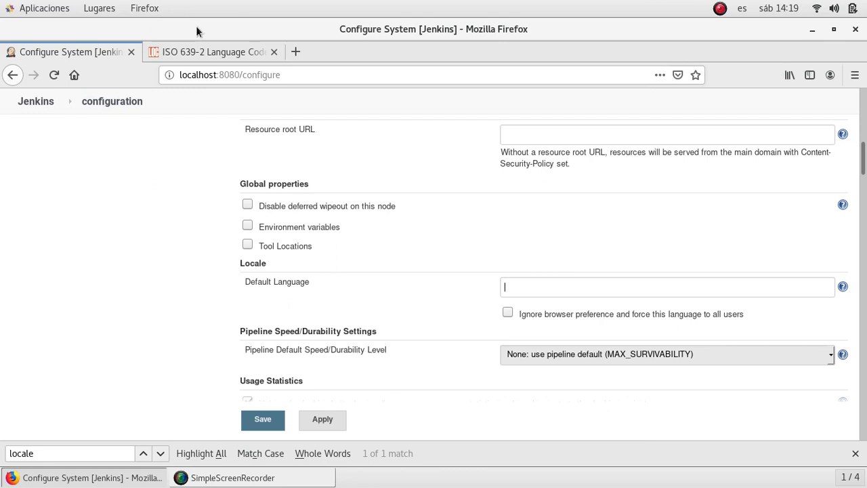
mouse_move(210, 52)
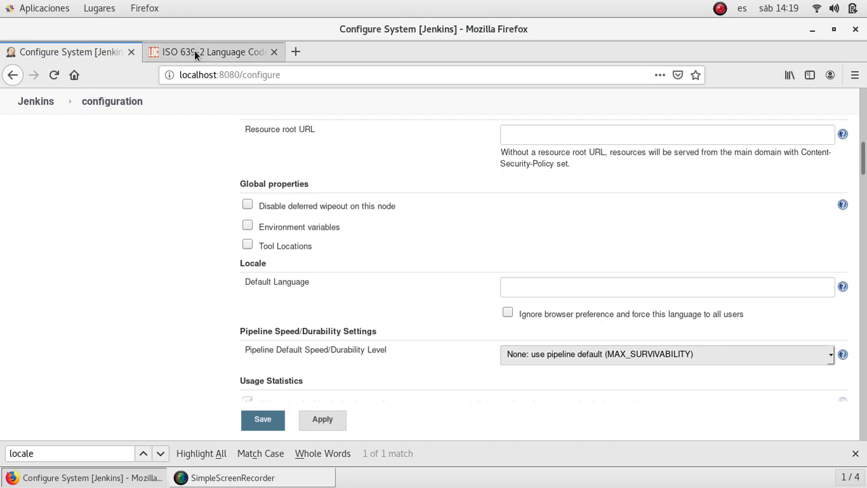
Step: Find German's code 'de' in the ISO 639-2 list and return to Jenkins
click(213, 52)
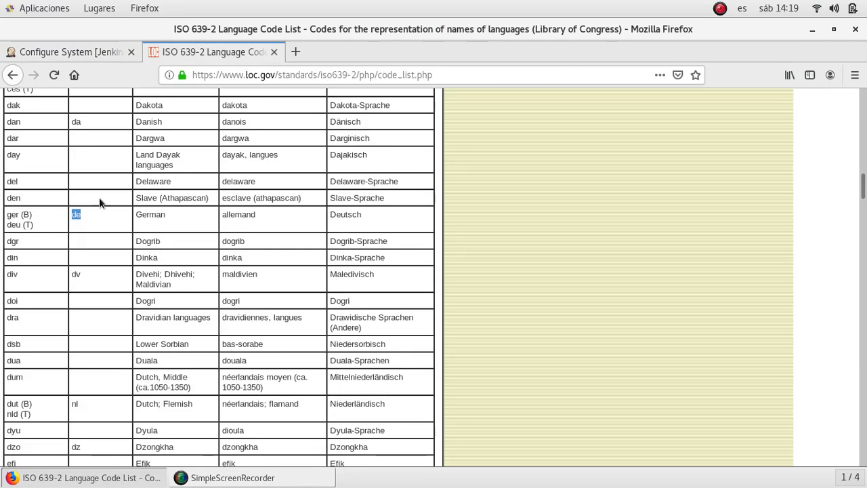
mouse_move(101, 152)
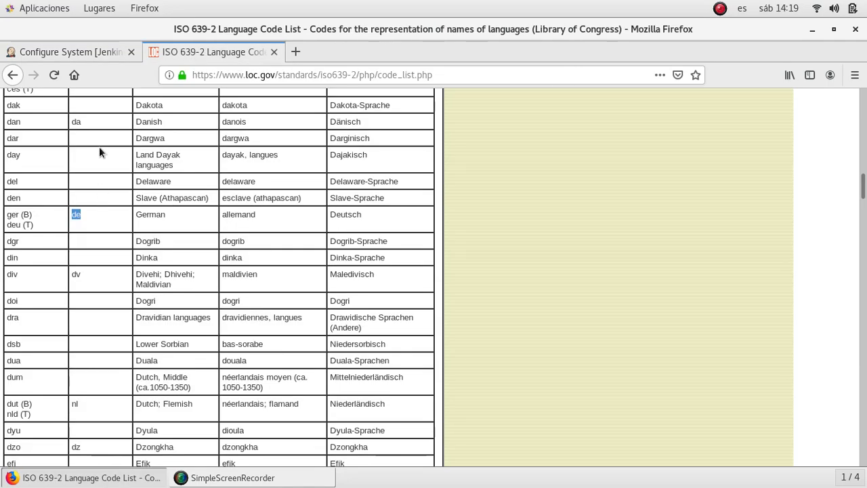
scroll(up, 3)
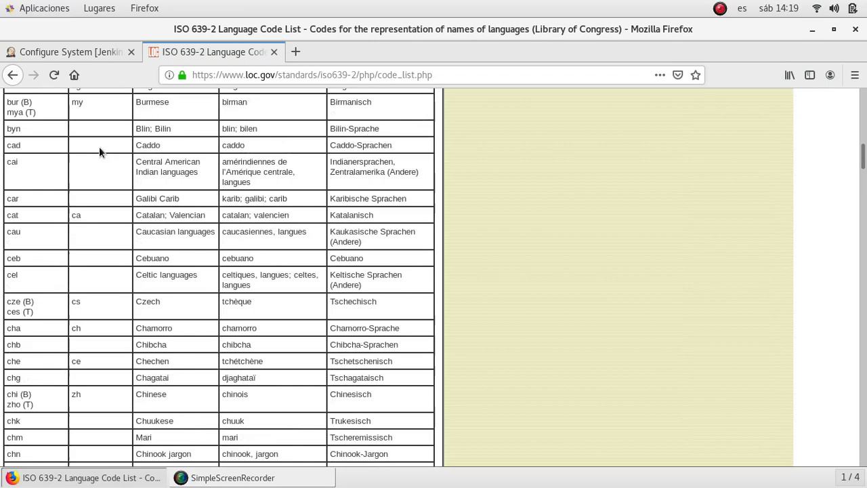
scroll(up, 3)
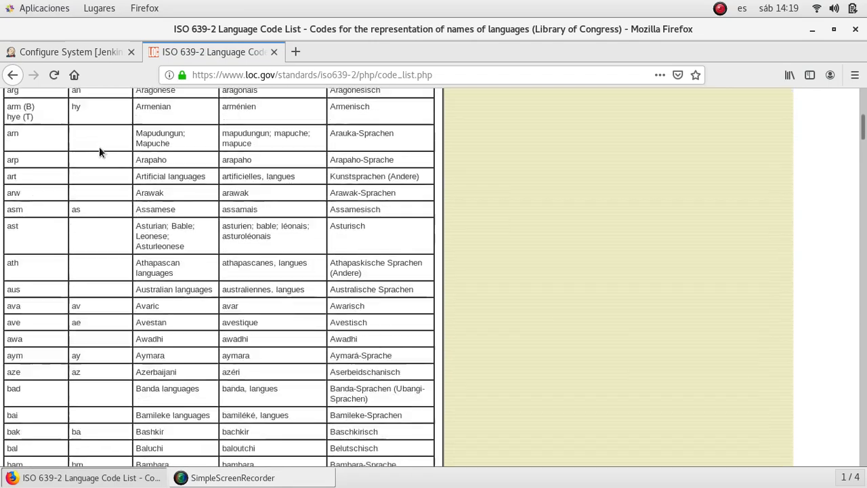
scroll(down, 3)
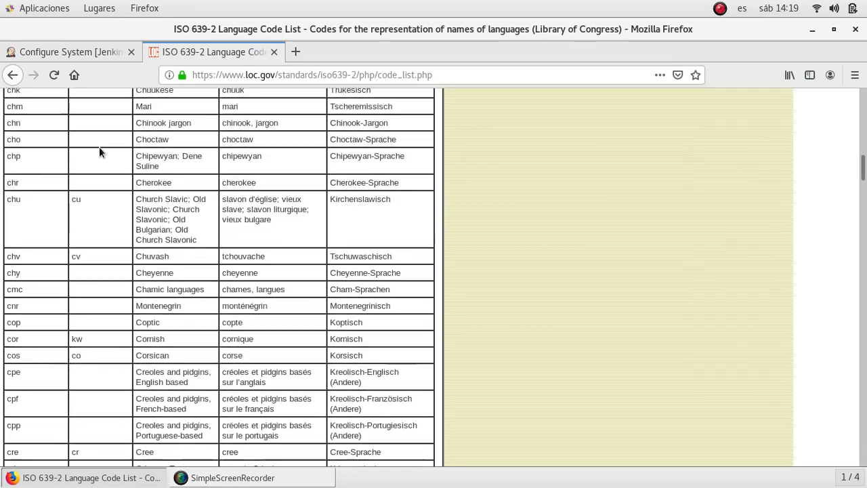
scroll(down, 3)
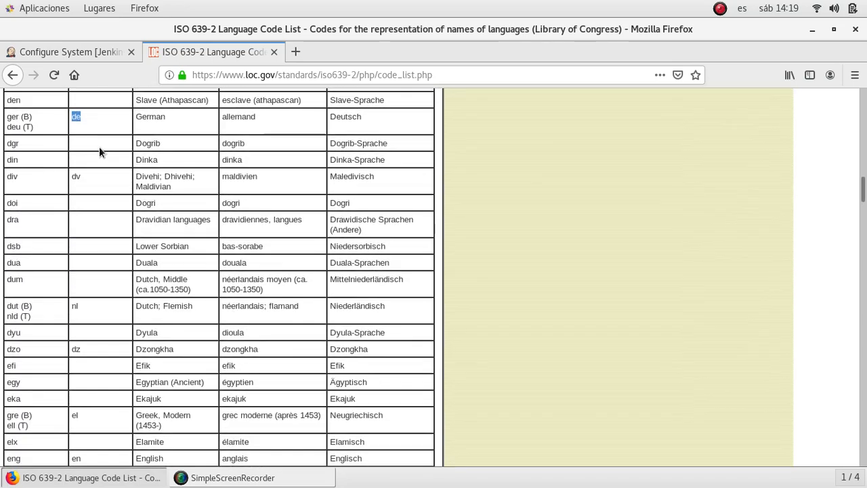
mouse_move(84, 128)
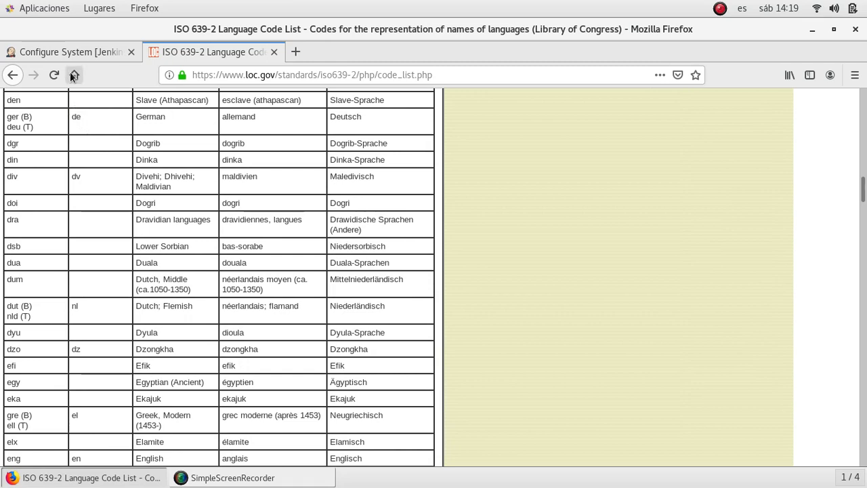
click(68, 52)
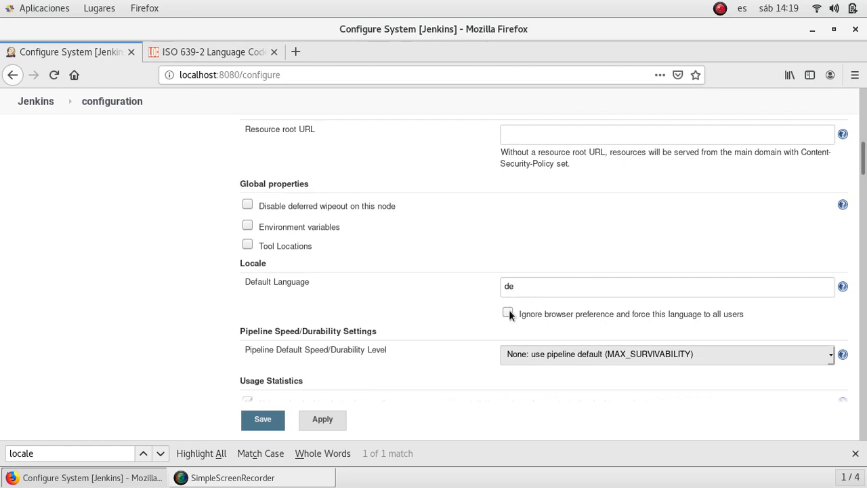
Step: Force the 'de' default language on all users and save the configuration
click(507, 313)
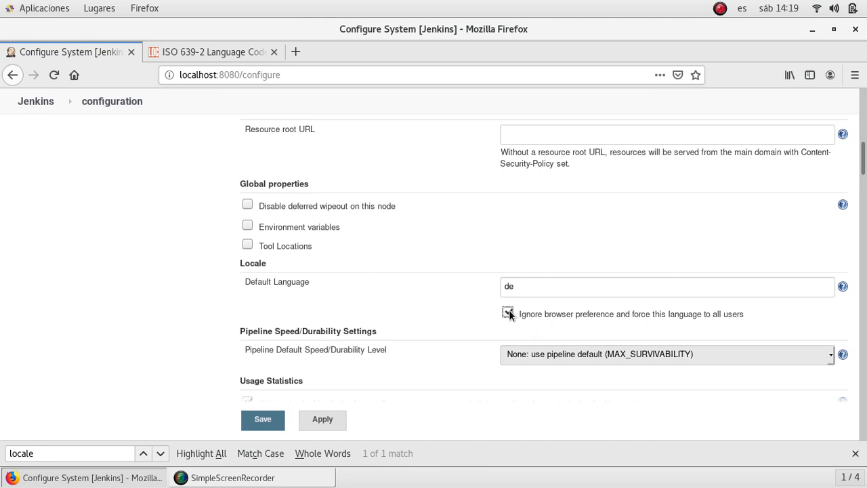
click(508, 312)
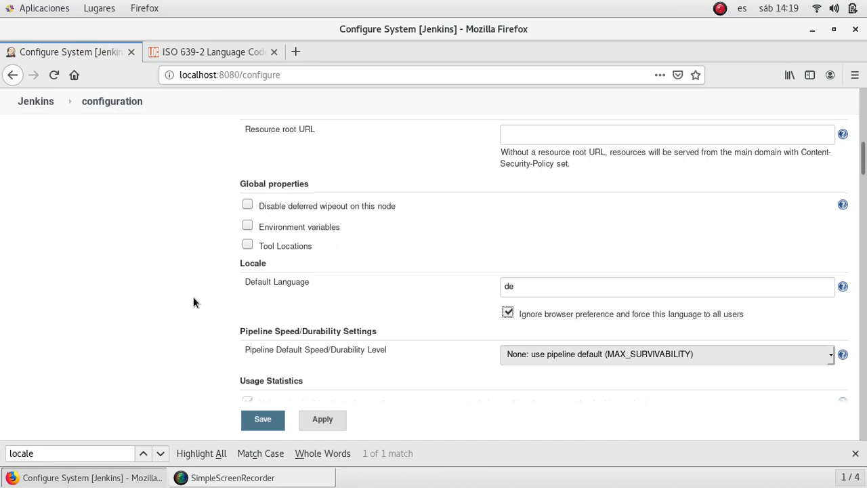
mouse_move(459, 308)
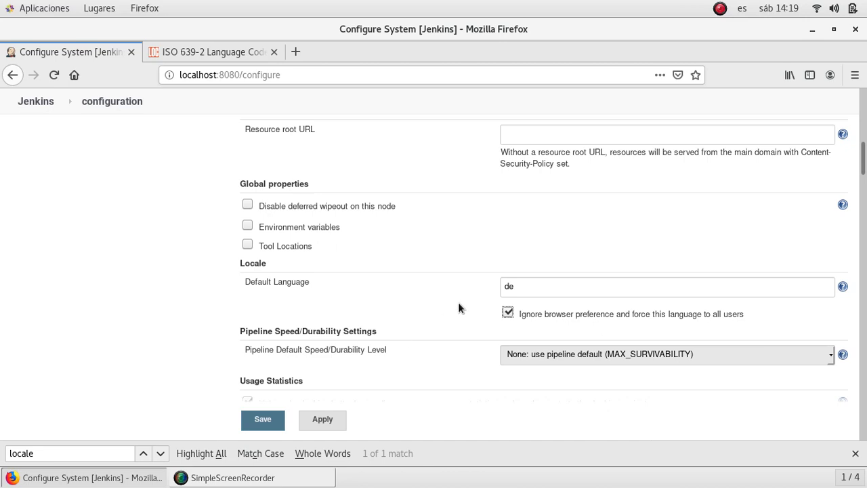
click(507, 313)
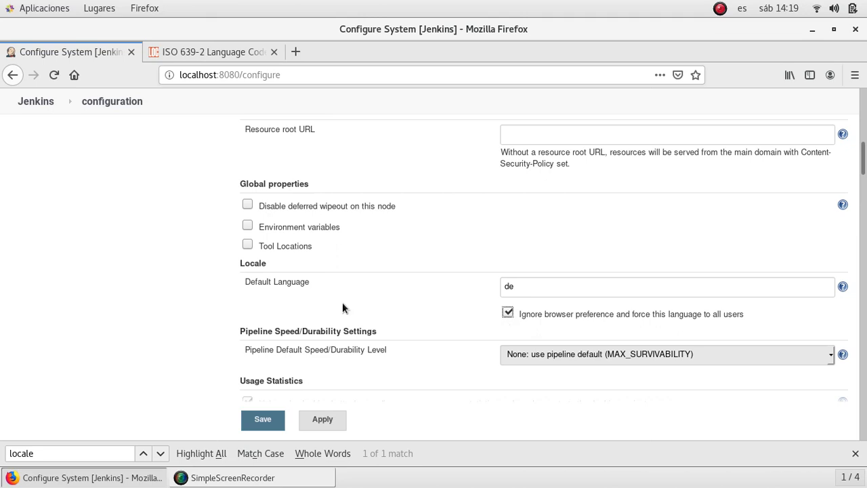
mouse_move(358, 307)
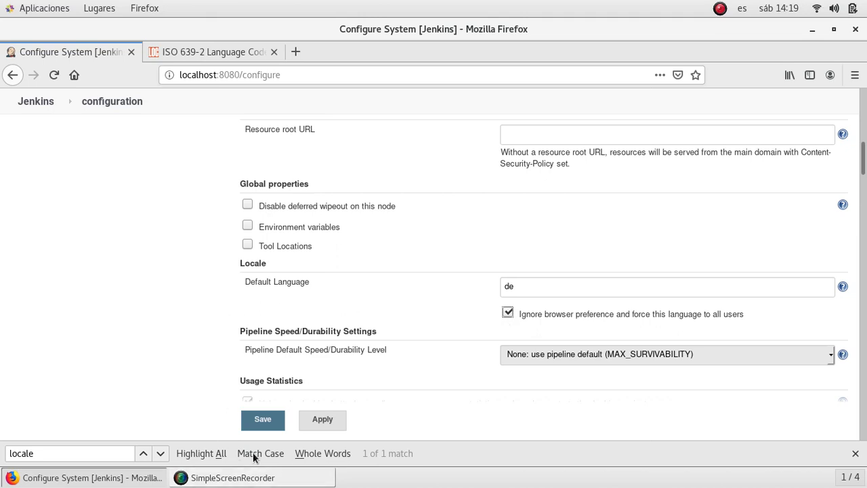
click(262, 419)
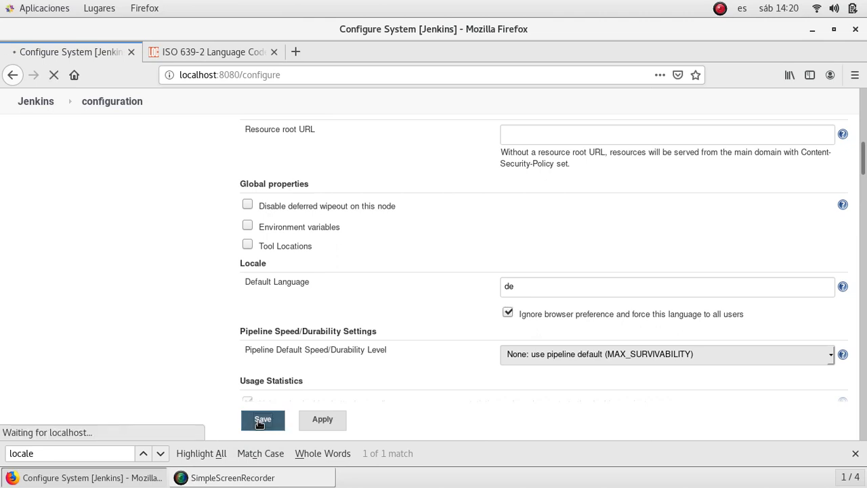
Step: Review the German dashboard, then open the Jenkins verwalten page
click(263, 419)
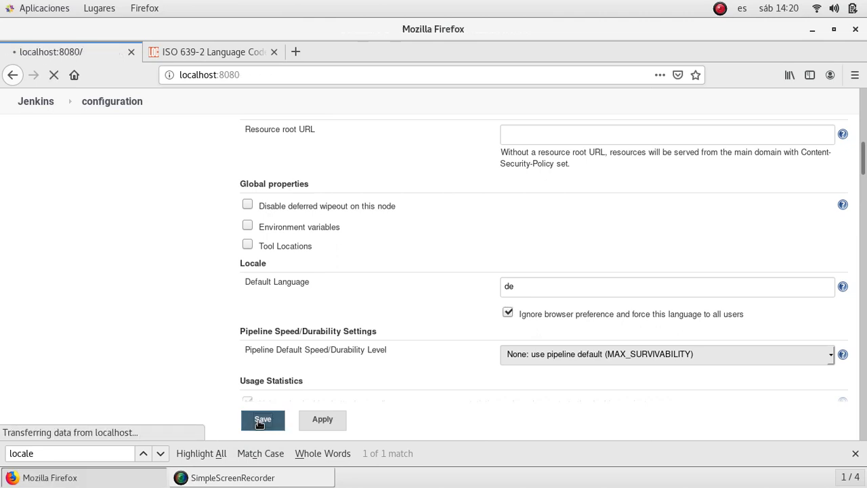
click(262, 419)
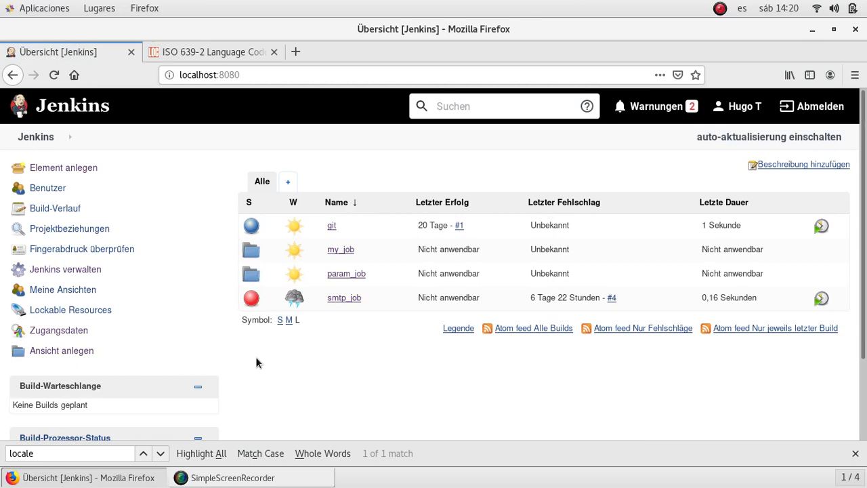
mouse_move(194, 161)
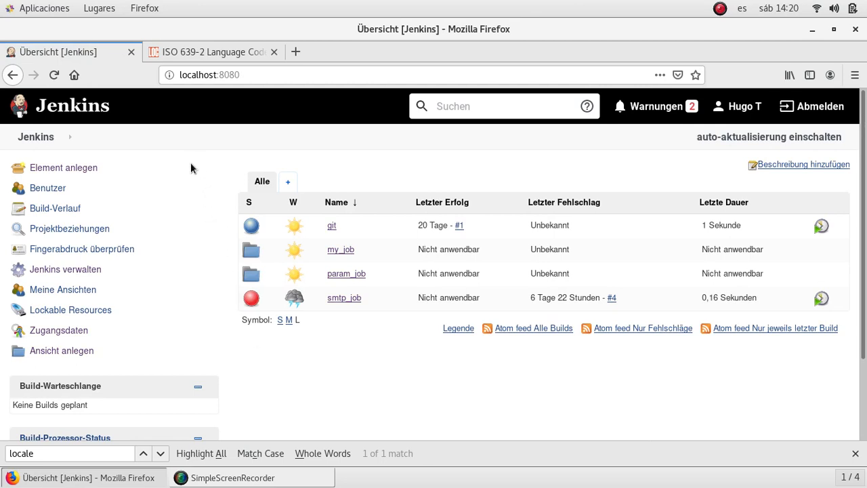
mouse_move(159, 185)
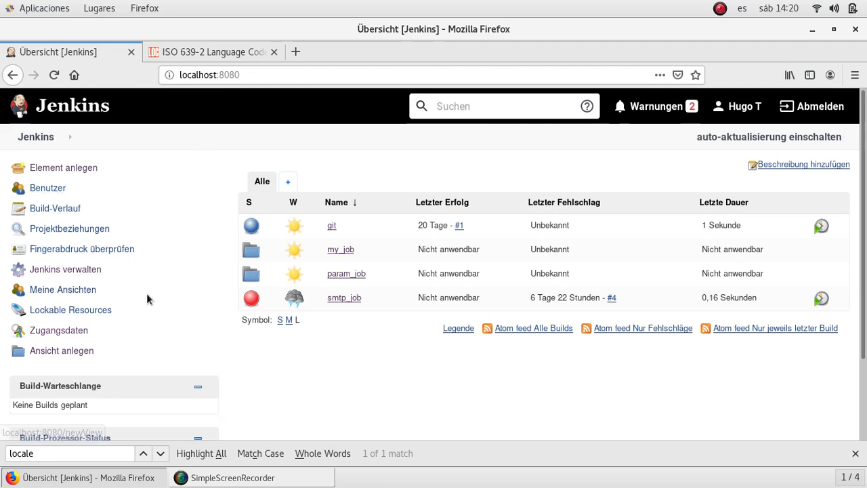
mouse_move(287, 182)
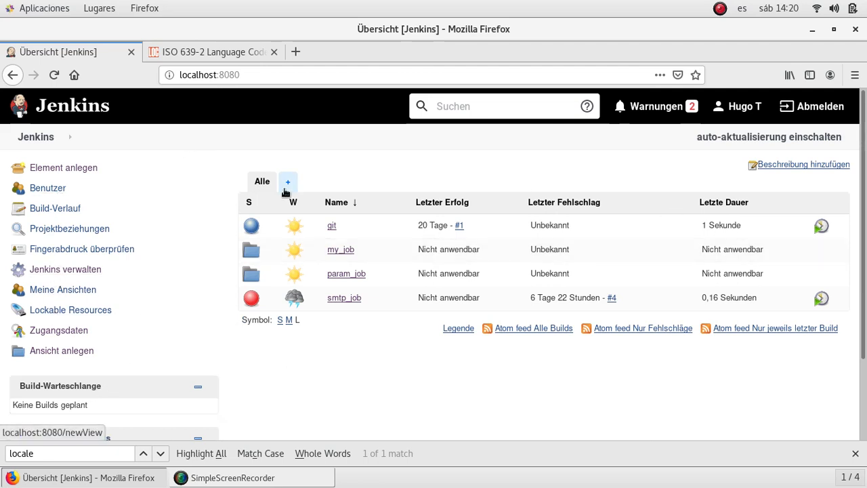
scroll(down, 3)
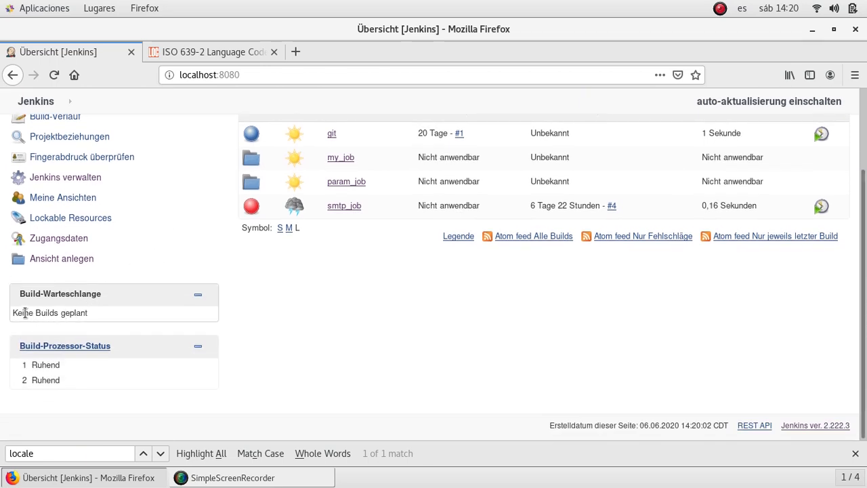
scroll(up, 3)
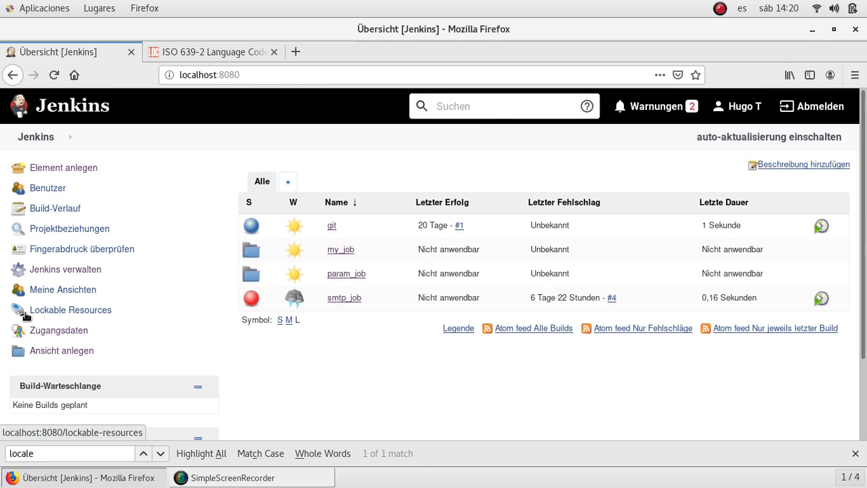
mouse_move(65, 269)
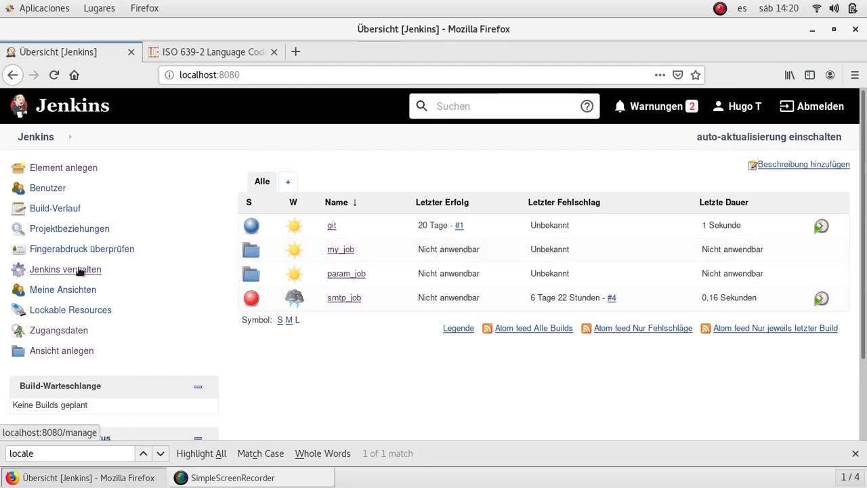
click(69, 269)
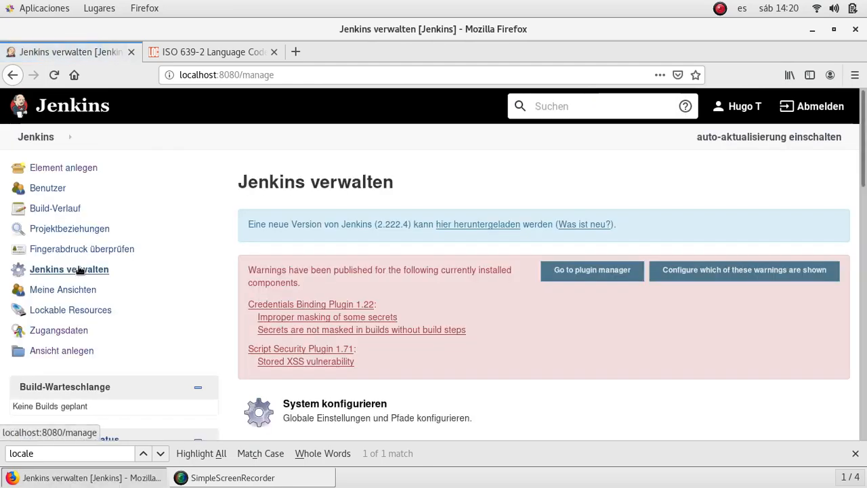
Step: Open System konfigurieren and set the Locale Default Language to 'es'
scroll(down, 3)
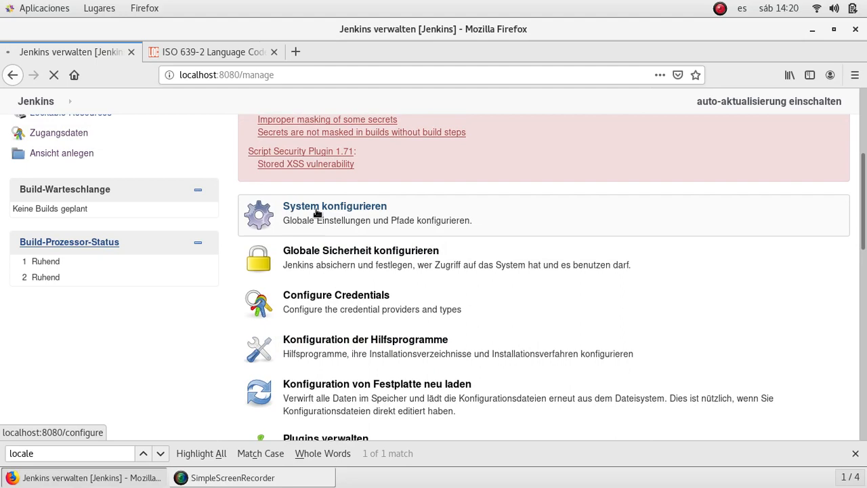
click(335, 206)
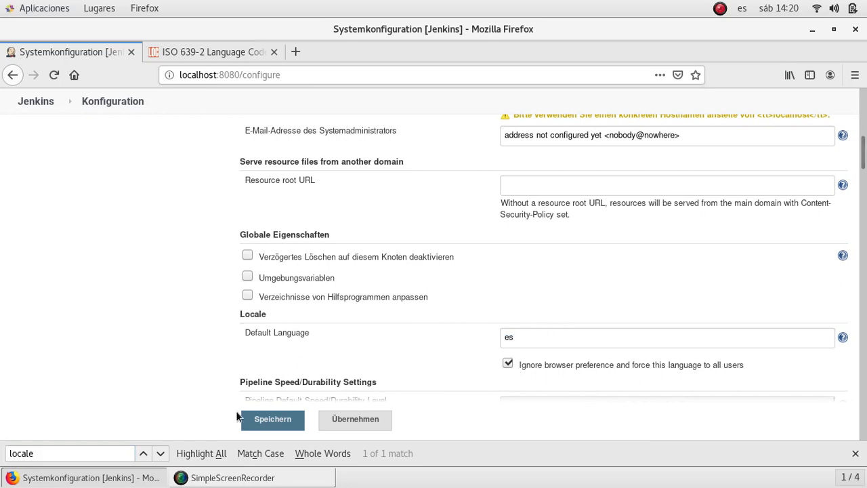
Step: Save the 'es' setting so the dashboard shows in Spanish as Panel de control
click(272, 419)
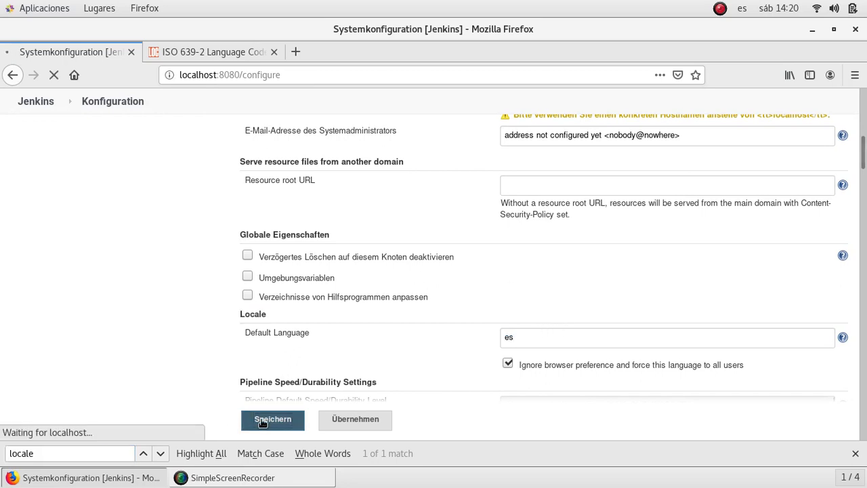
click(272, 418)
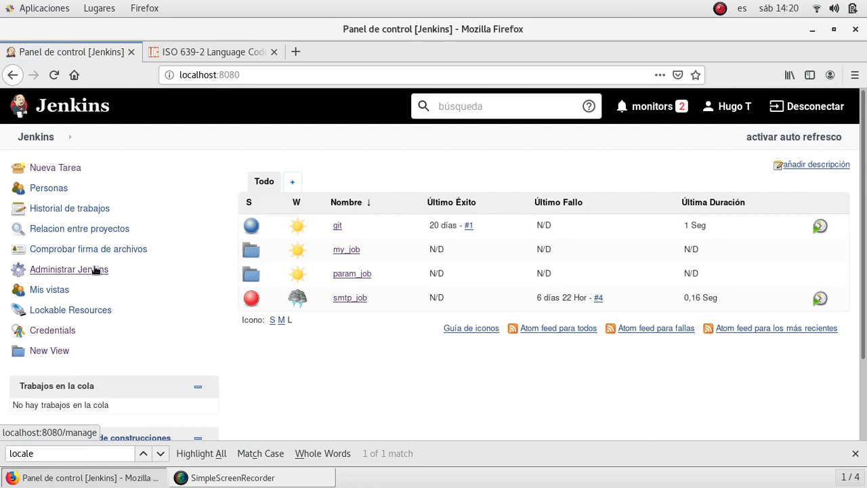
mouse_move(339, 371)
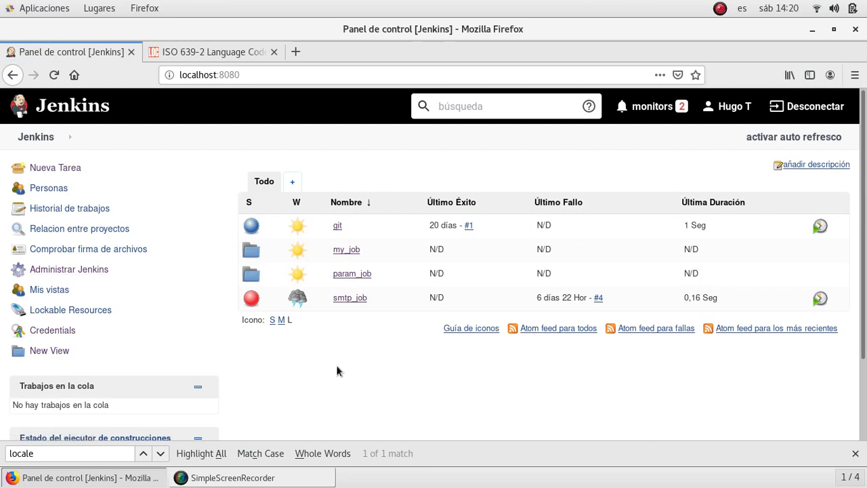